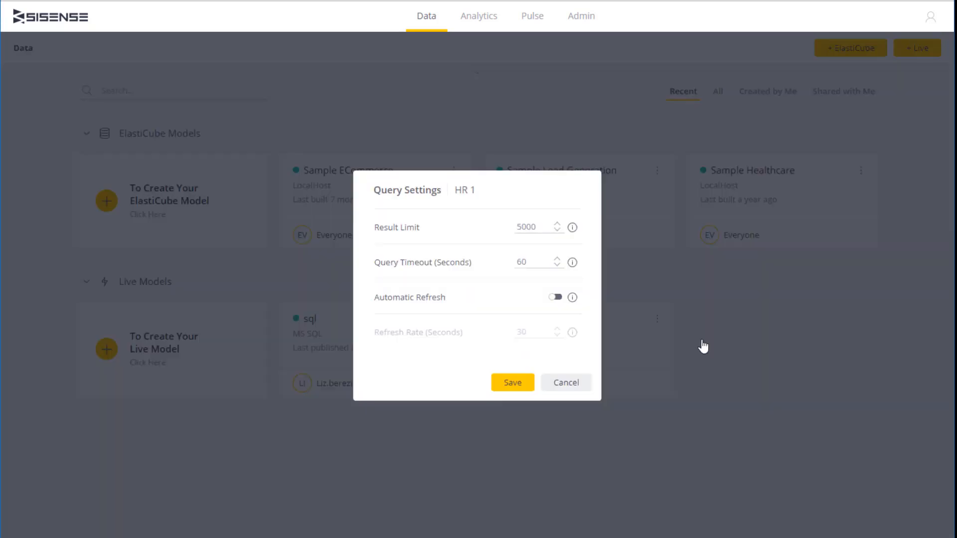
- Try HR 1 automatic refresh at a 21-second rate, then cancel without saving
click(554, 297)
text(21)
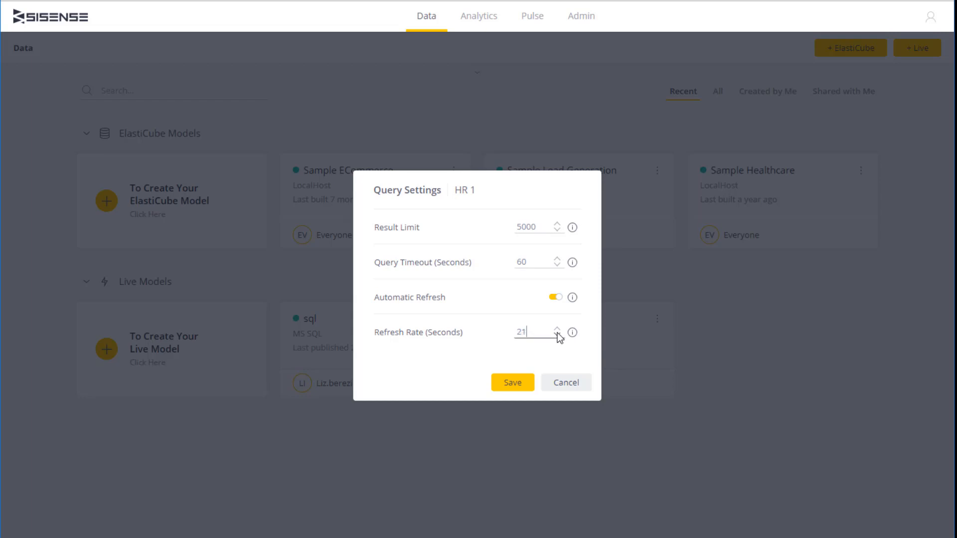
mouse_move(566, 383)
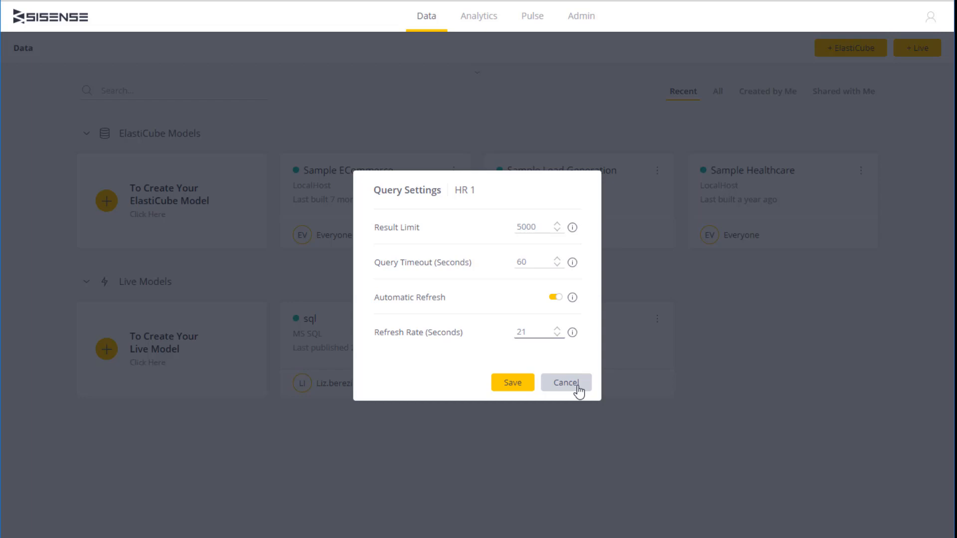
click(564, 383)
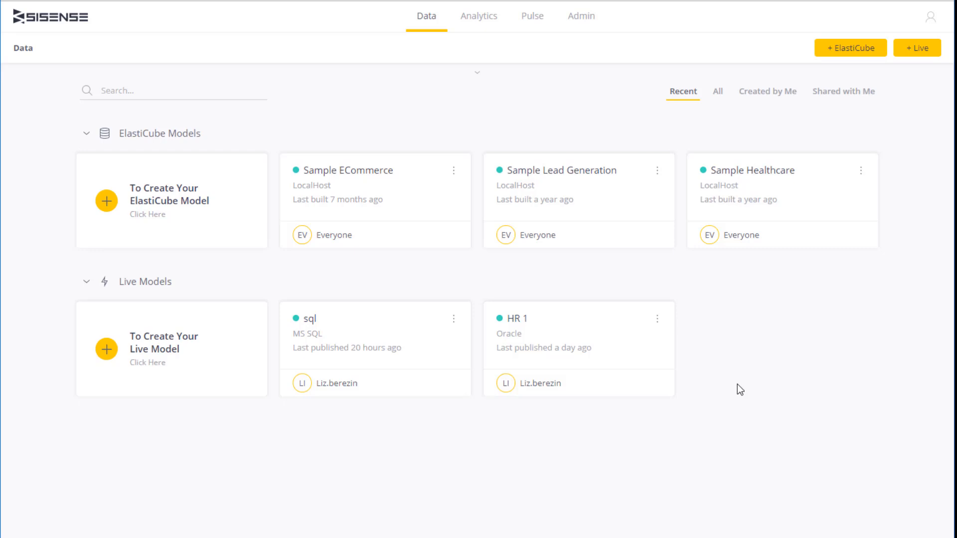
- Create a live model named 'Live example' and save it
click(917, 48)
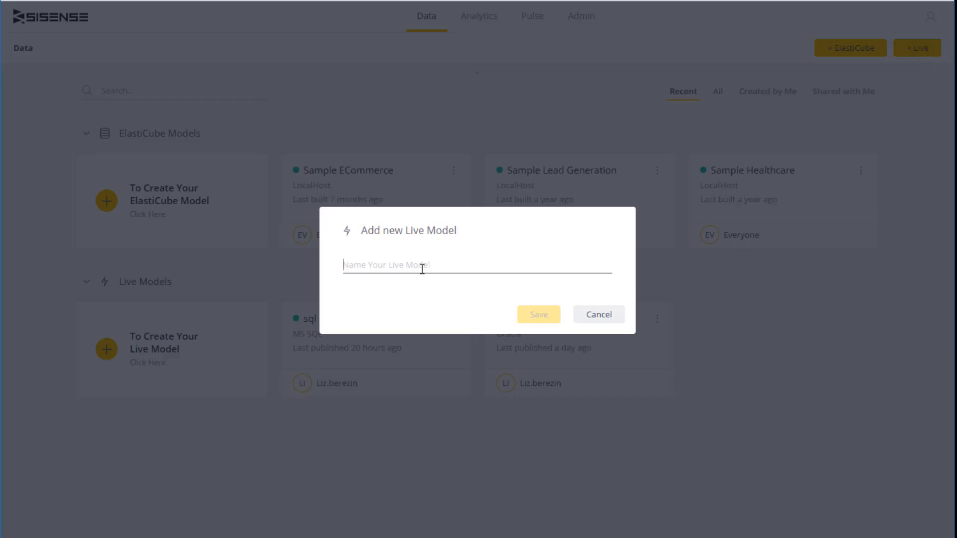
text(Live exam)
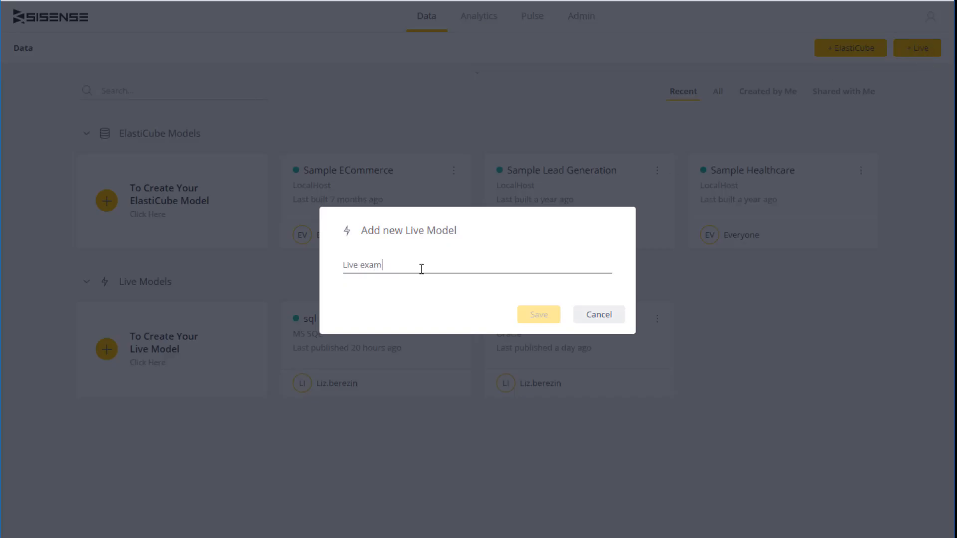
text(ple)
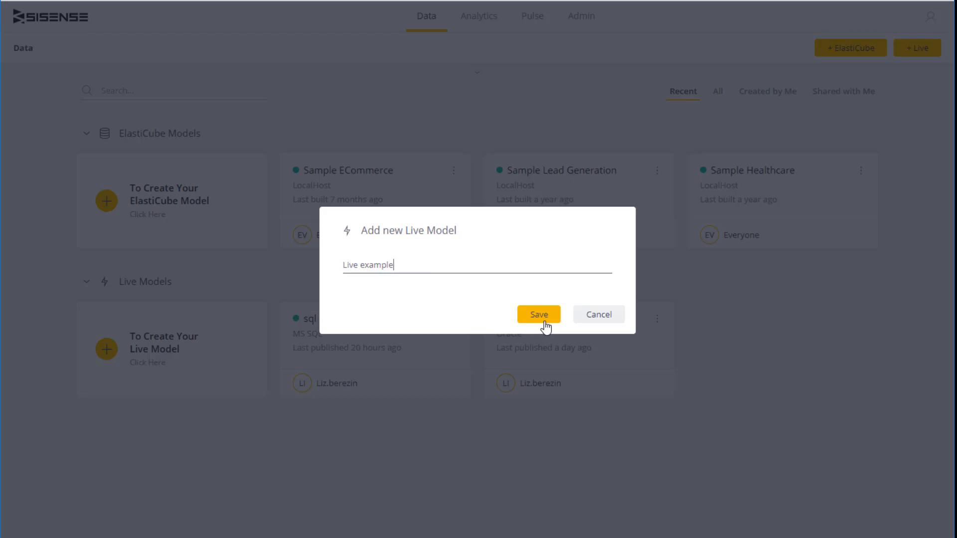
click(539, 315)
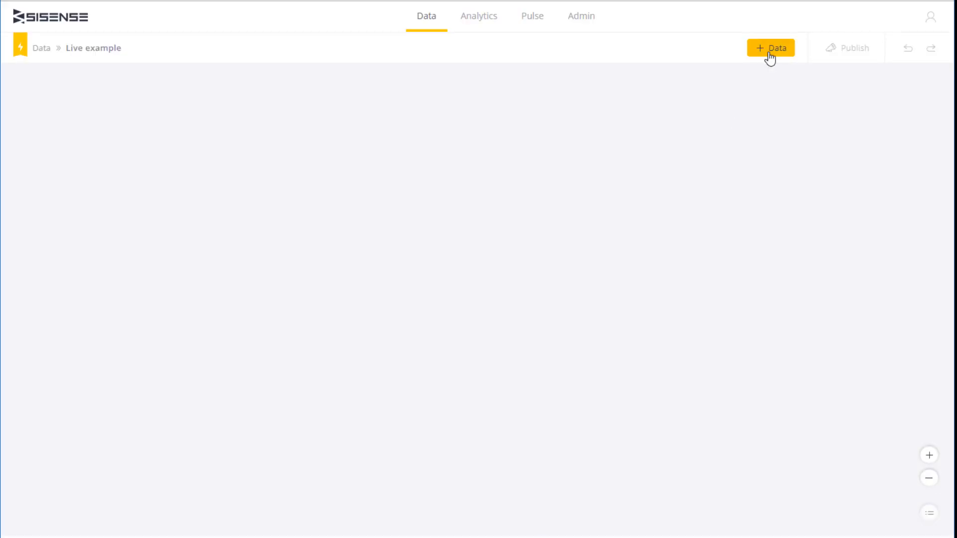
- Add Product, ProductInventory and ProductCostHistory from SQL Server AdventureWorks to the model
click(770, 48)
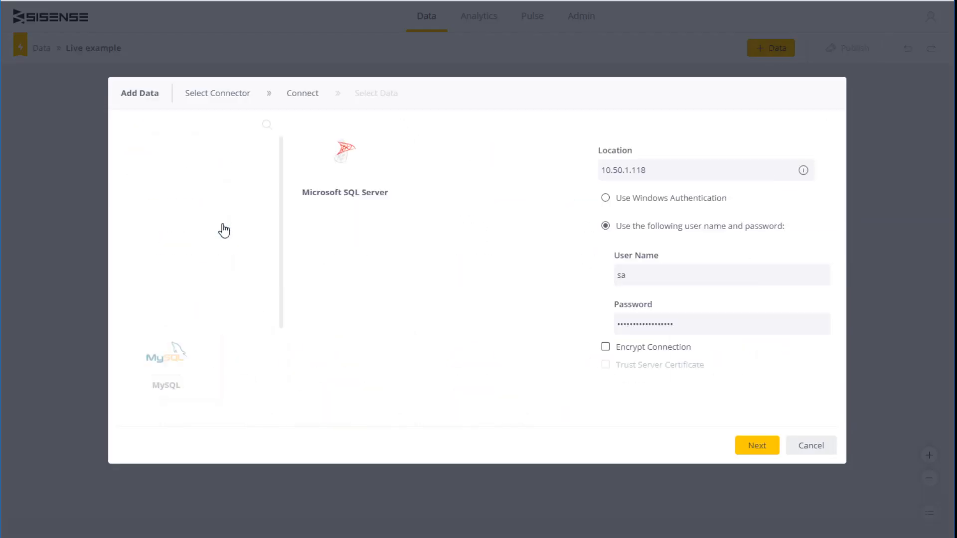
click(757, 445)
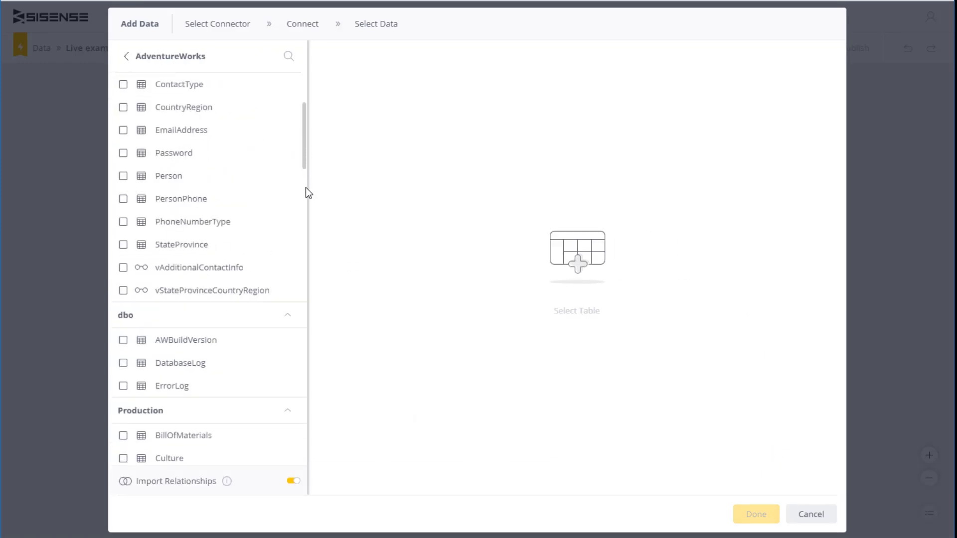
click(123, 244)
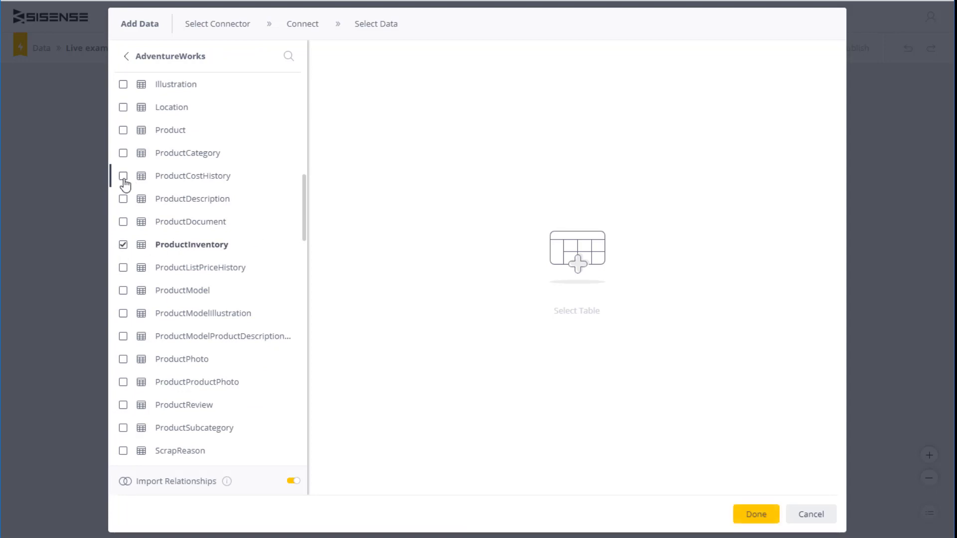
click(123, 176)
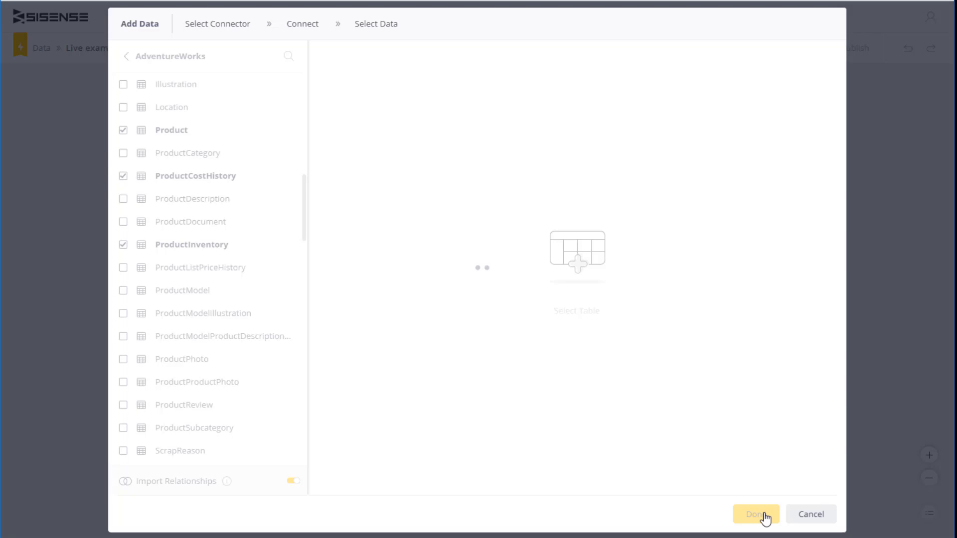
click(755, 514)
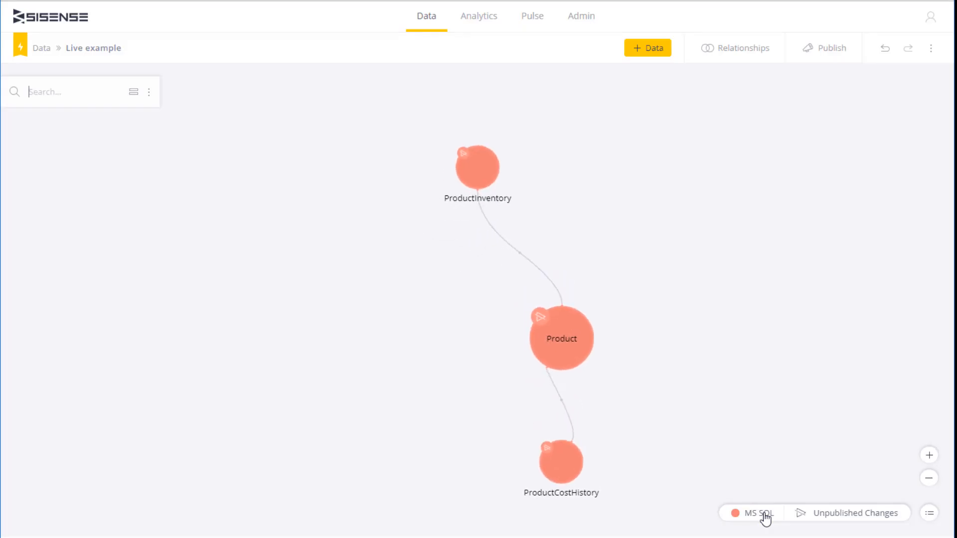
mouse_move(478, 168)
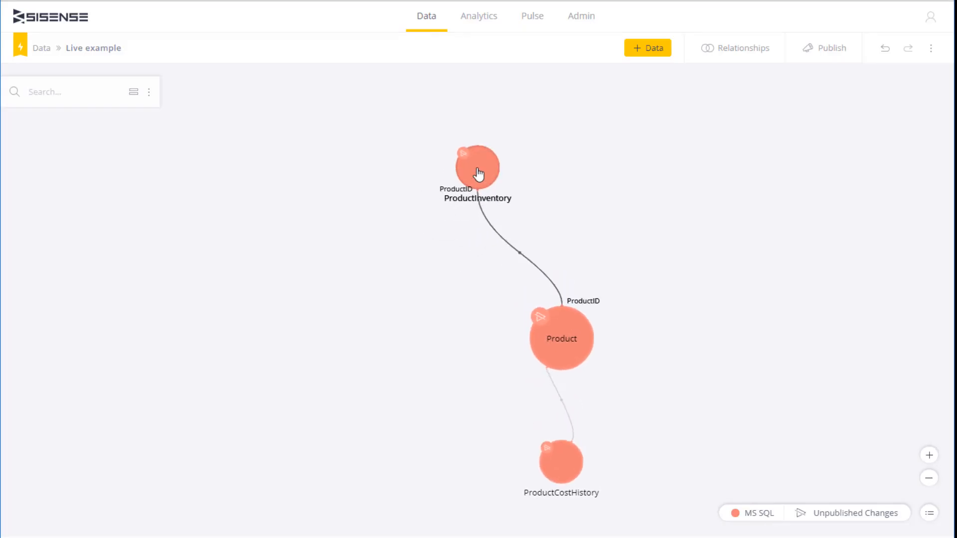
- Select ProductInventory in the diagram and preview its data
click(478, 168)
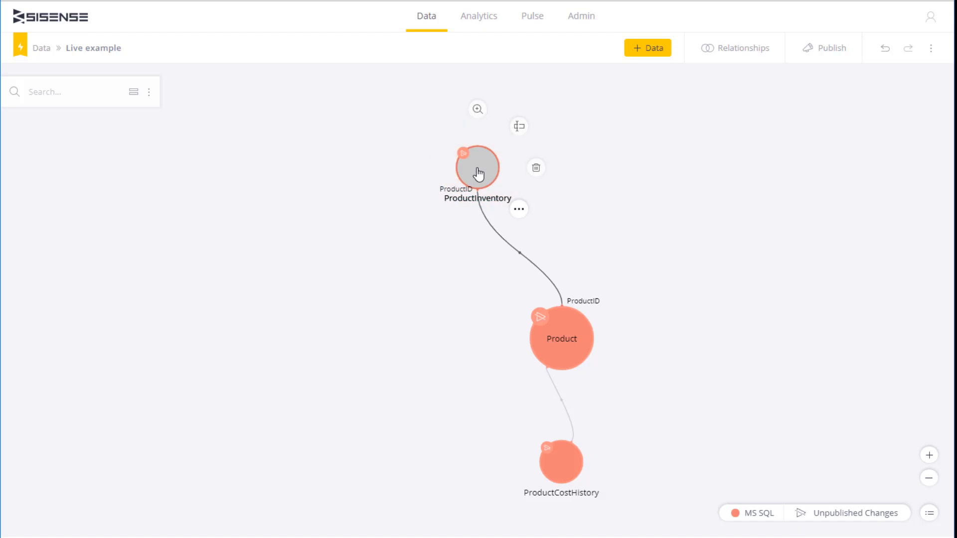
click(478, 167)
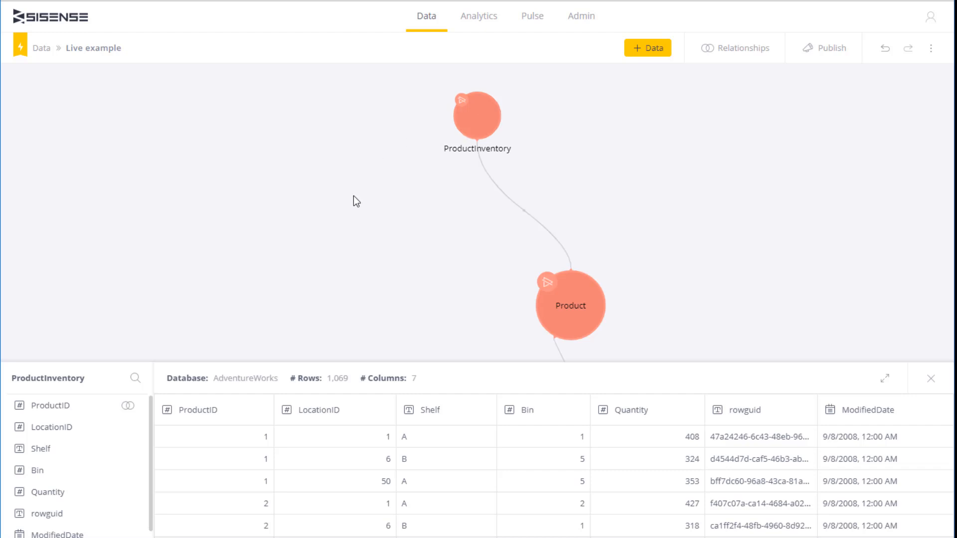
mouse_move(209, 254)
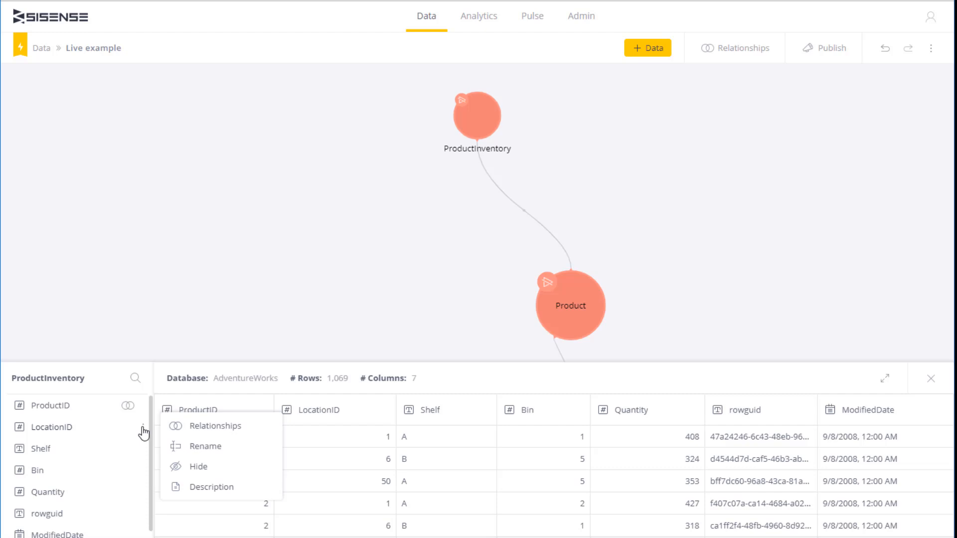
mouse_move(264, 305)
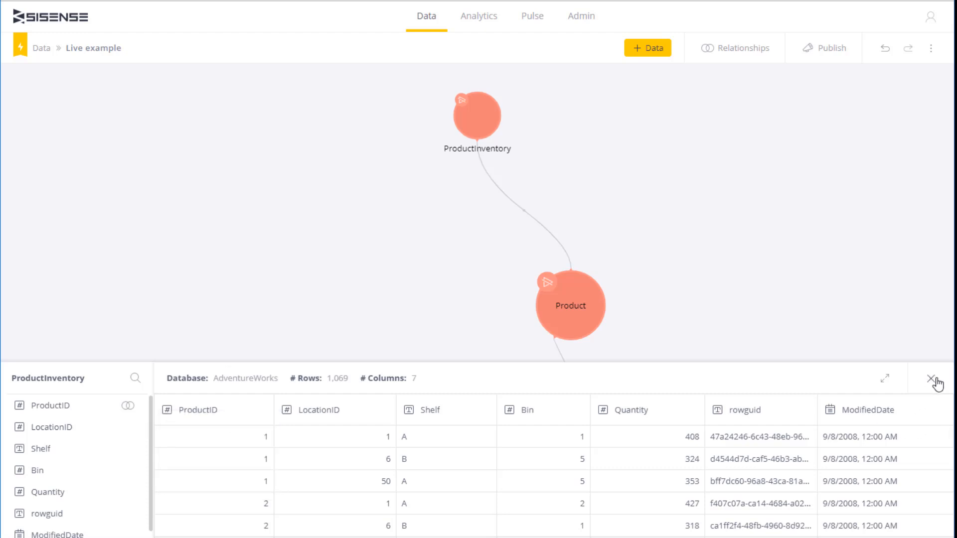
- Close the ProductInventory preview panel to return to the three-table diagram
click(930, 378)
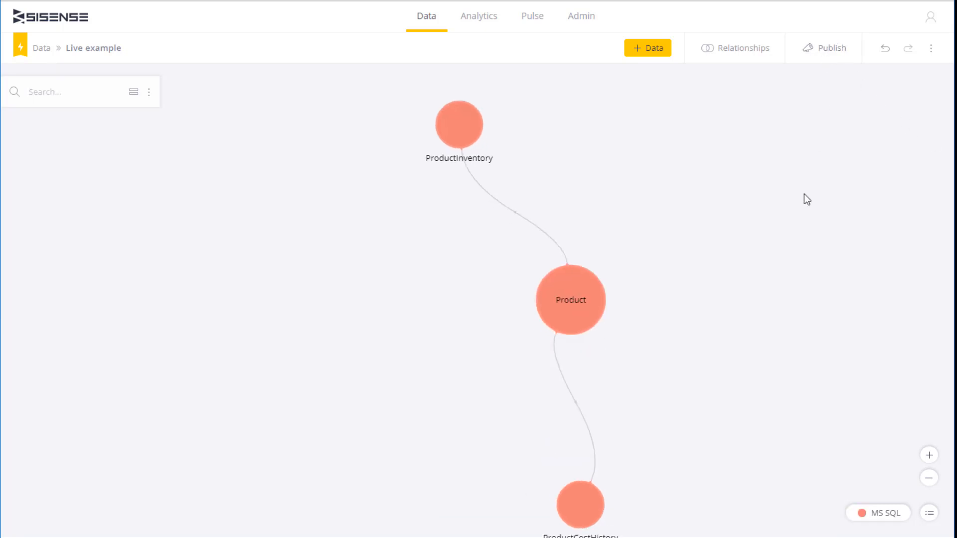
- Publish the Live example model from the top toolbar
click(824, 48)
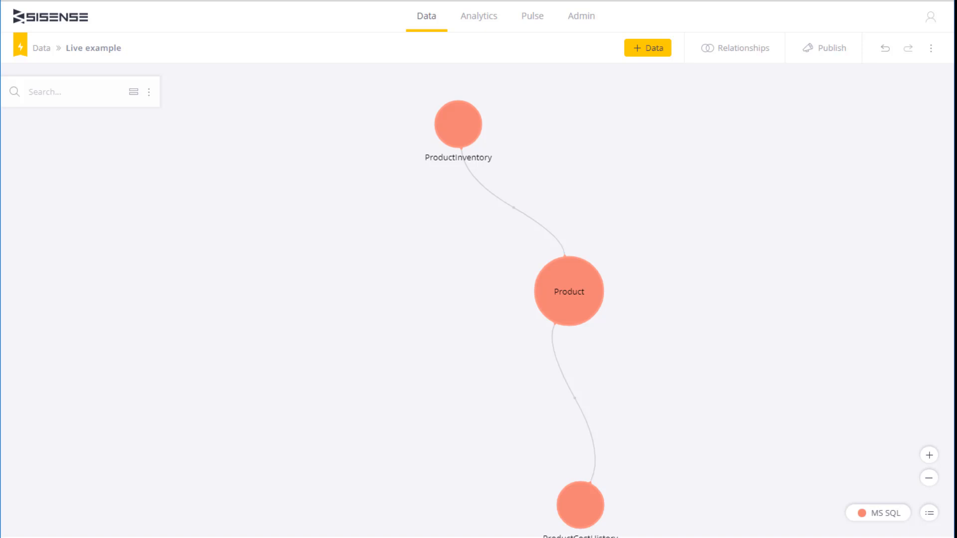
mouse_move(478, 16)
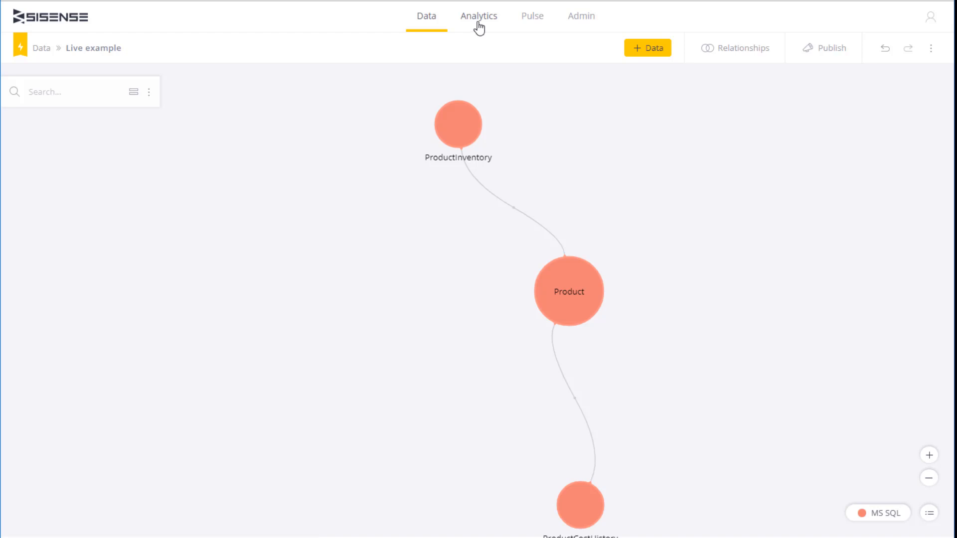
- Open the Live data model example dashboard and edit its Total ListPrice column chart
click(478, 16)
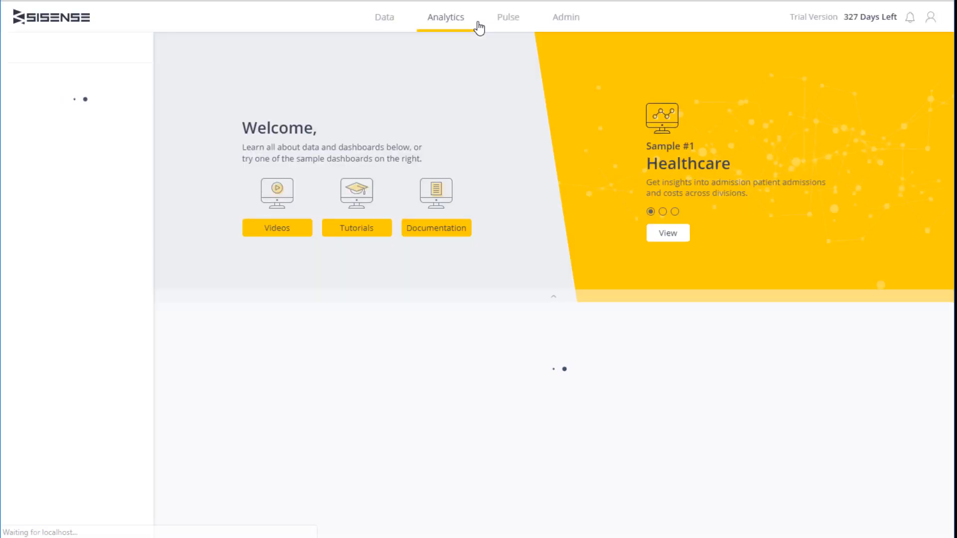
click(445, 16)
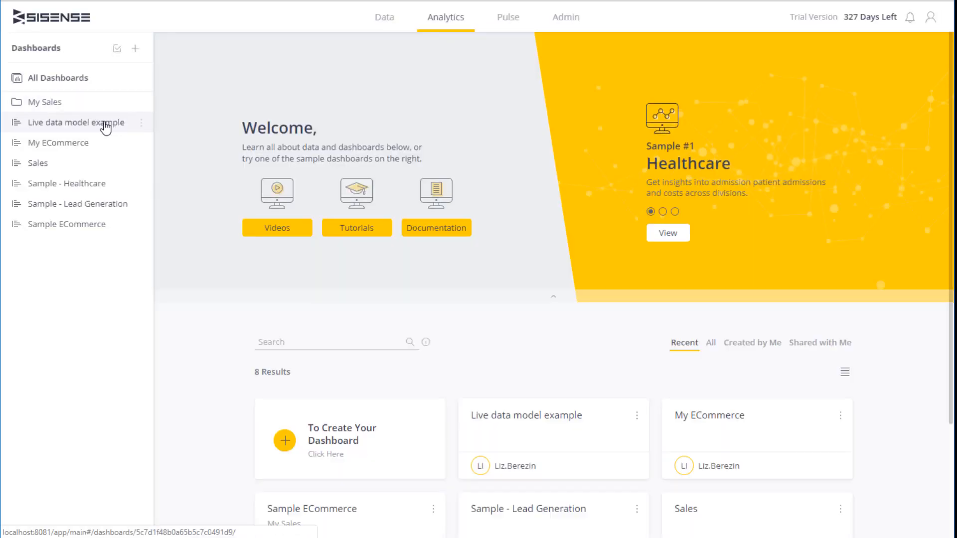
click(76, 122)
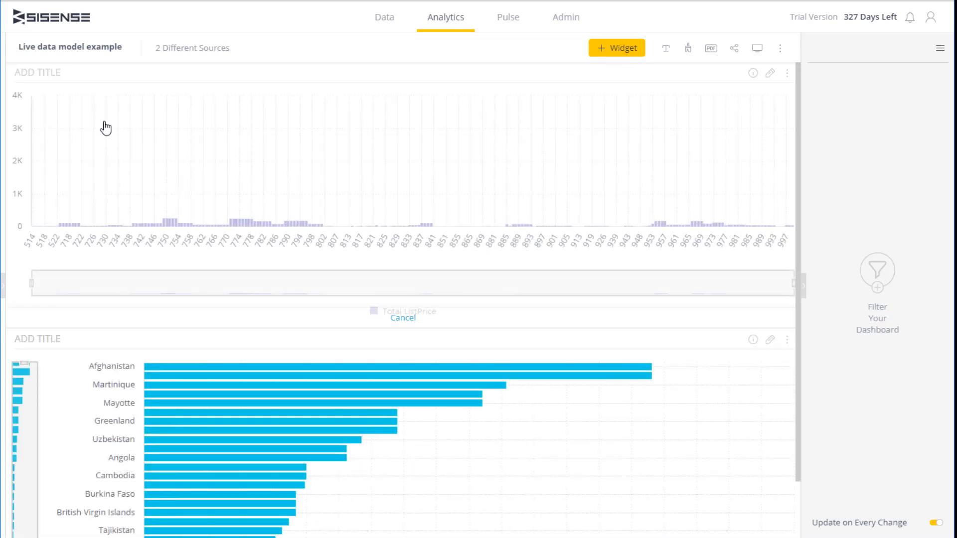
click(753, 73)
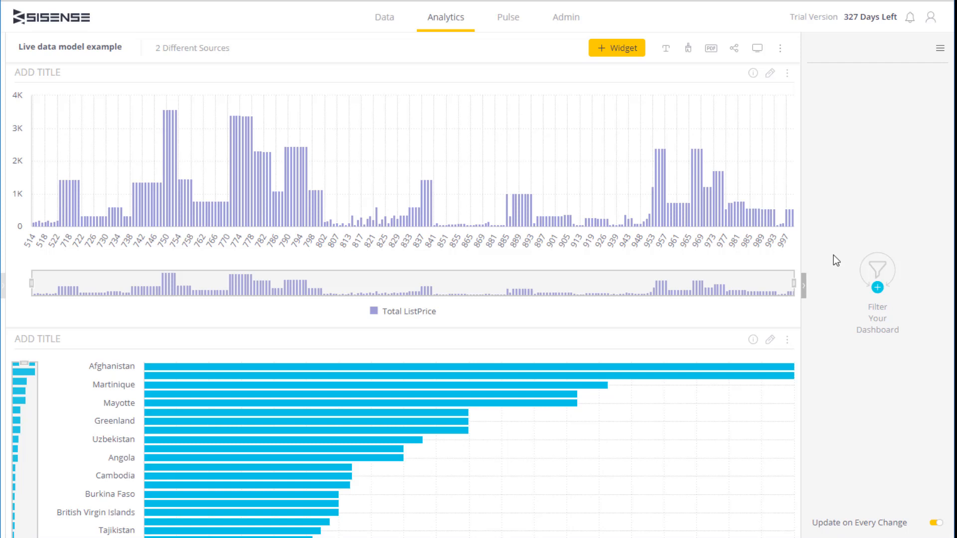
click(753, 340)
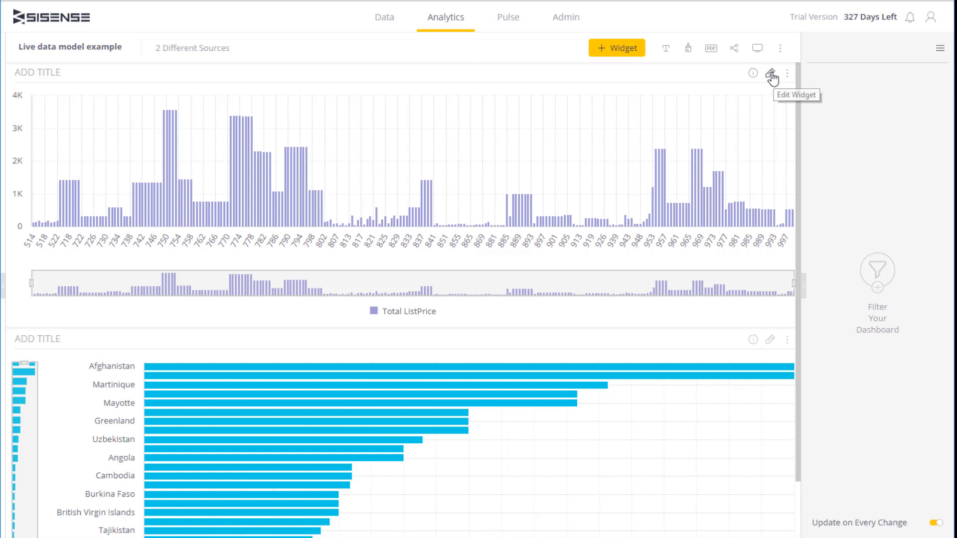
click(772, 78)
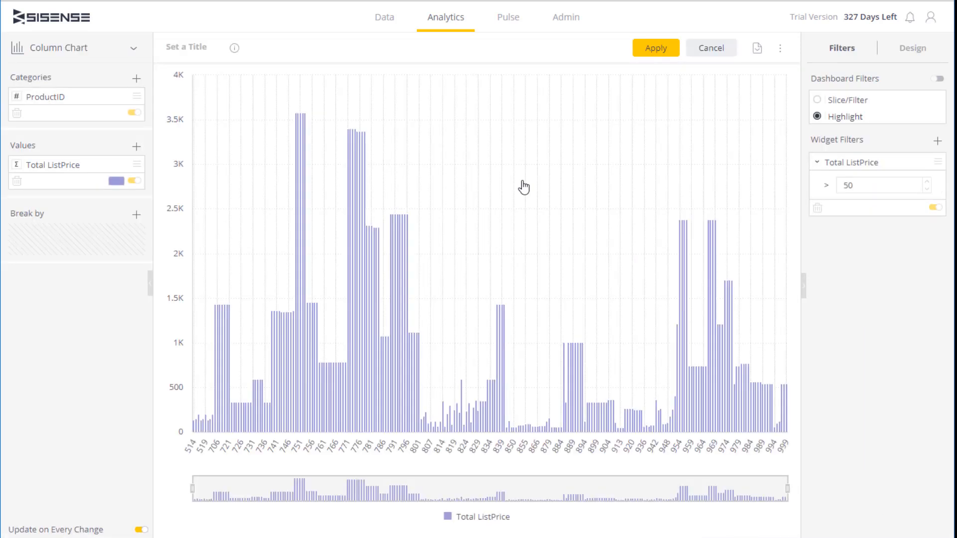
mouse_move(74, 98)
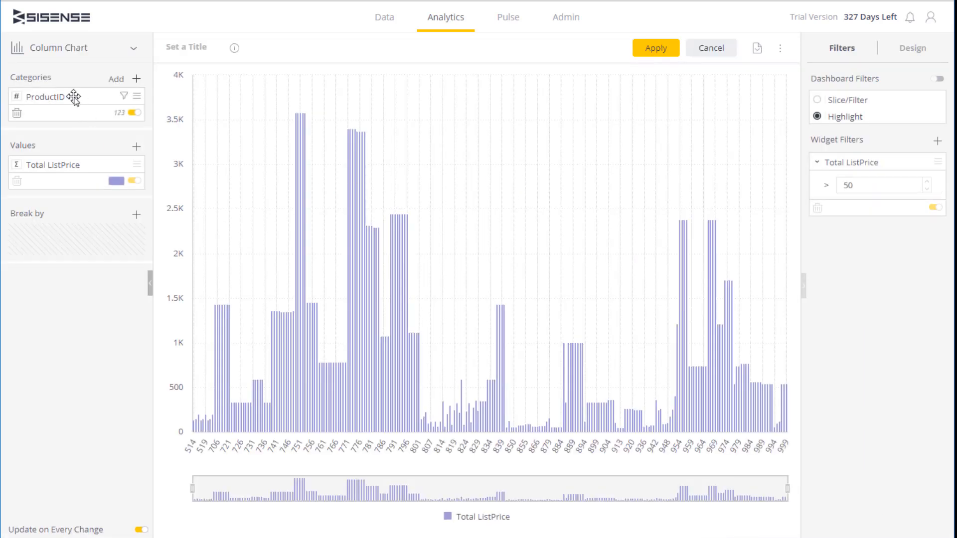
mouse_move(102, 218)
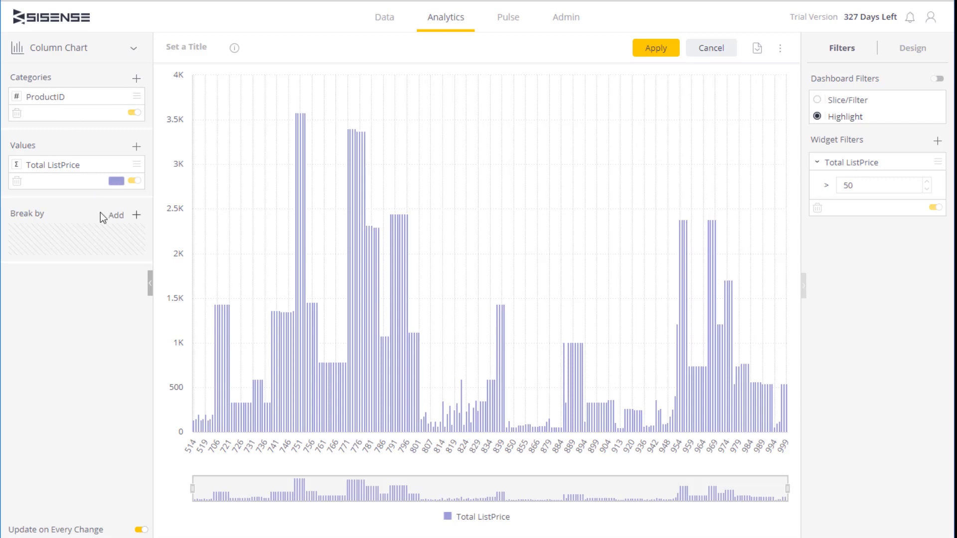
mouse_move(115, 251)
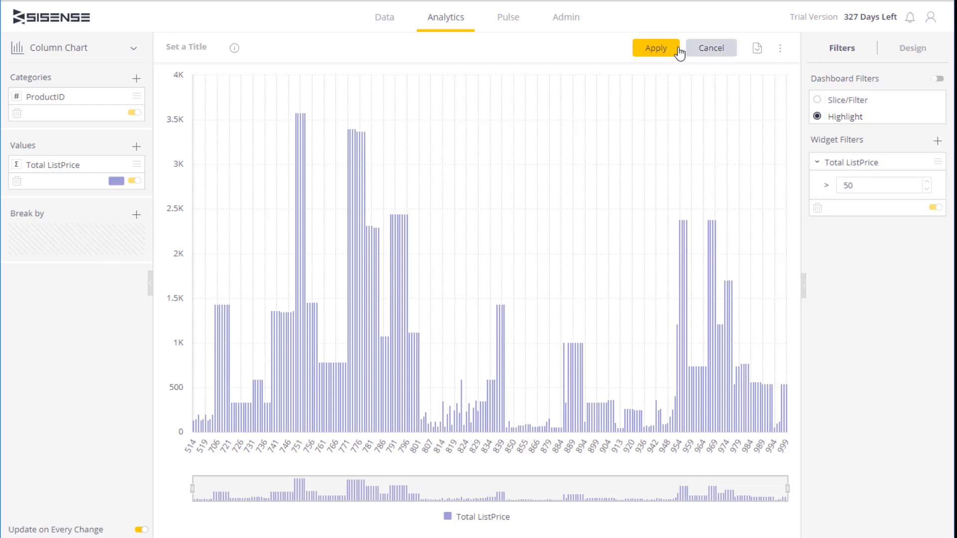
- Apply the column chart settings and scroll down the dashboard to see both charts
click(656, 48)
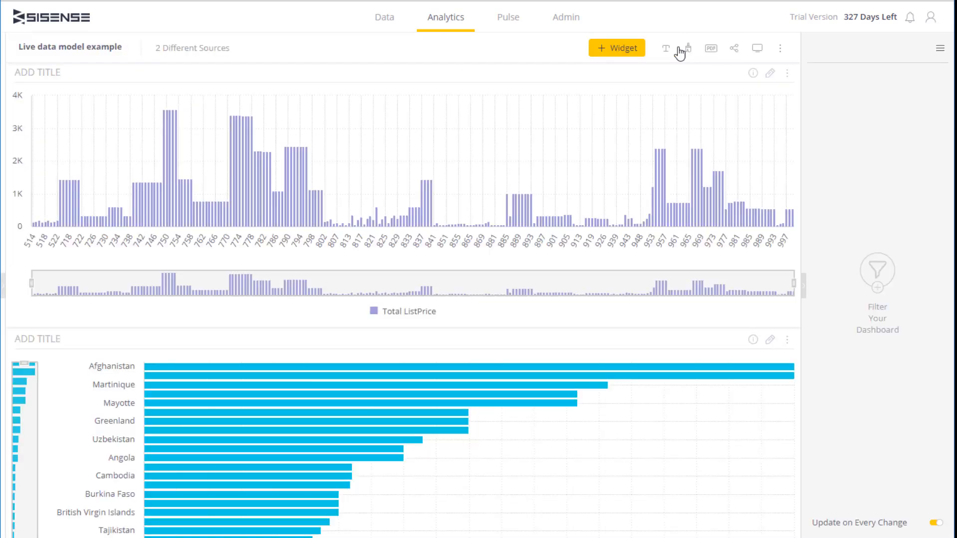
scroll(down, 3)
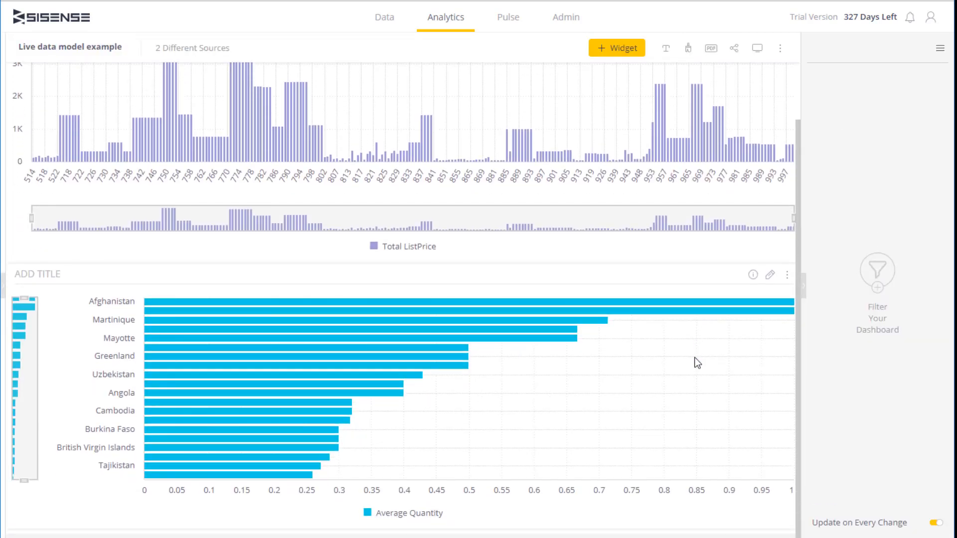